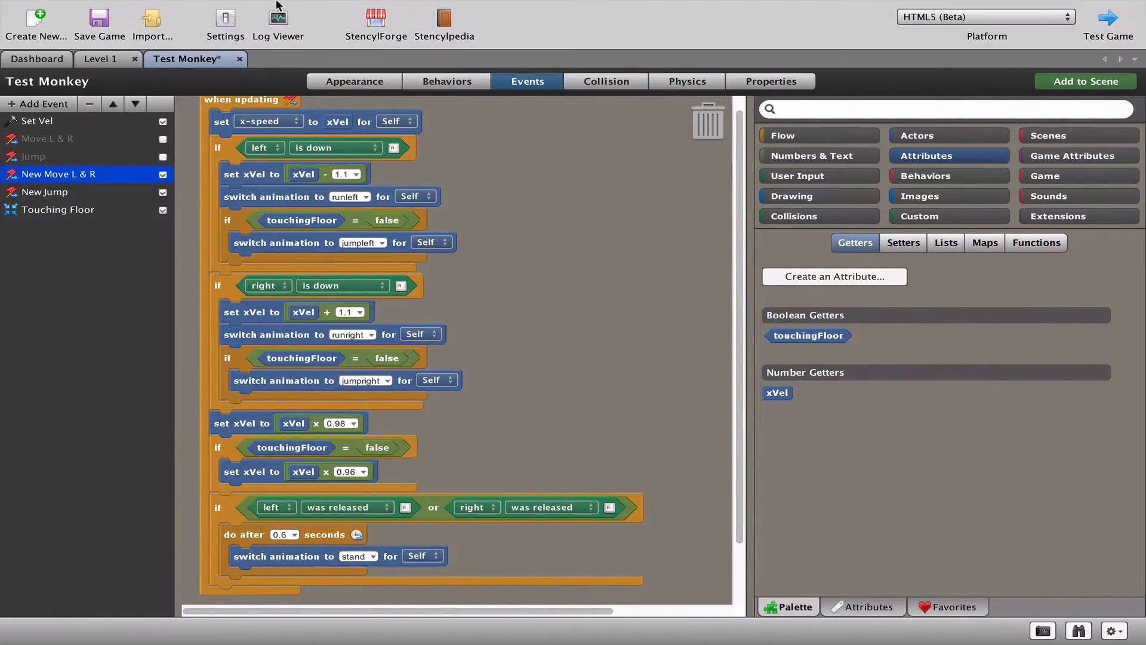
# - Switch to the Level 1 scene tab
pyautogui.click(101, 59)
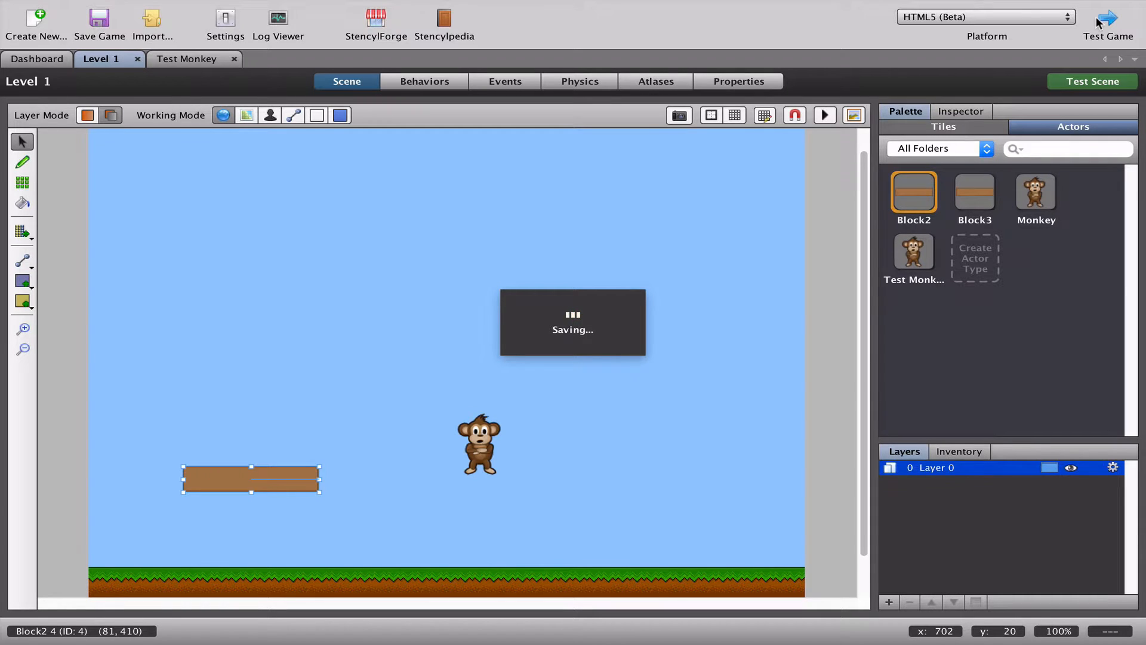
pyautogui.click(1109, 21)
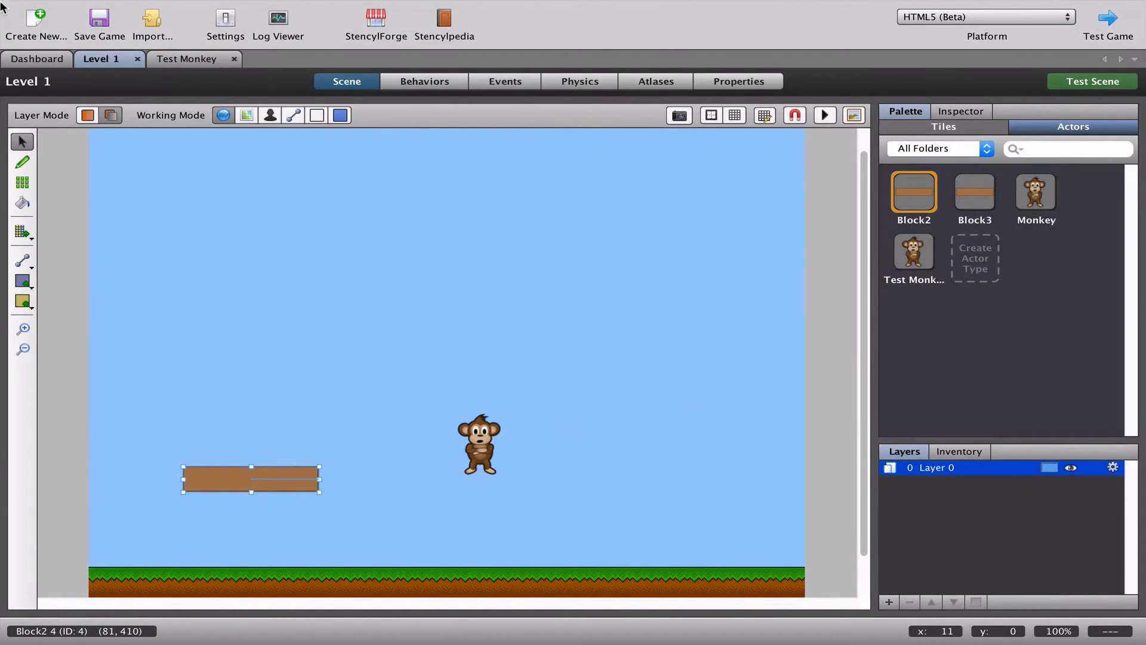
# - Open Block2 from the Dashboard's Actor Types and view its empty Events sheet
pyautogui.click(36, 59)
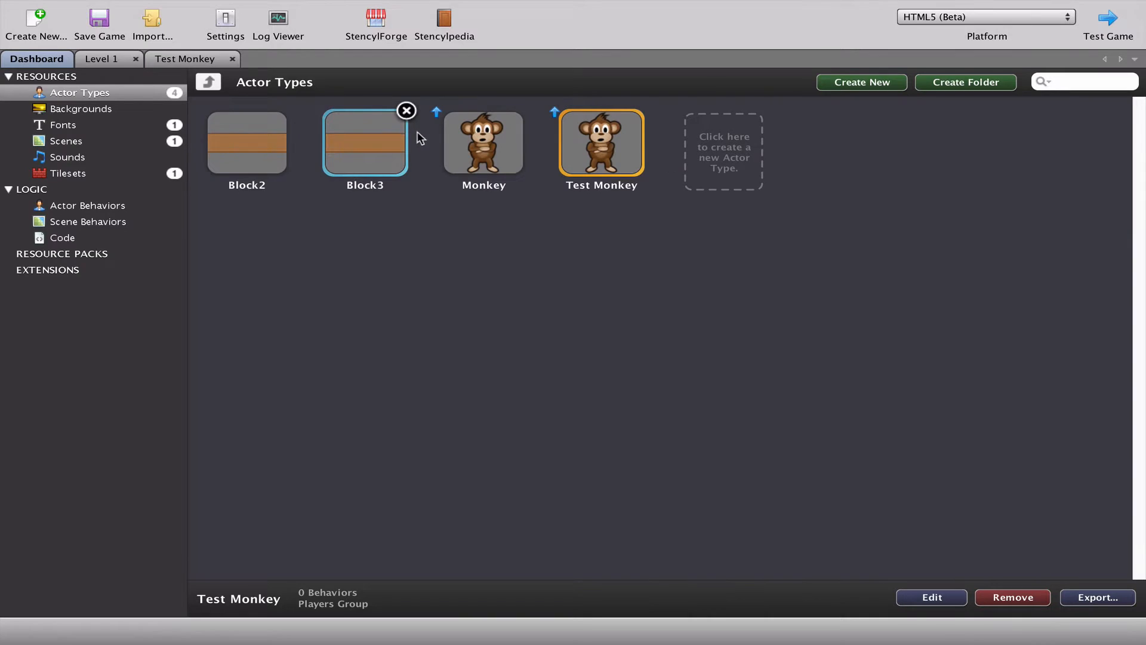
pyautogui.doubleClick(246, 142)
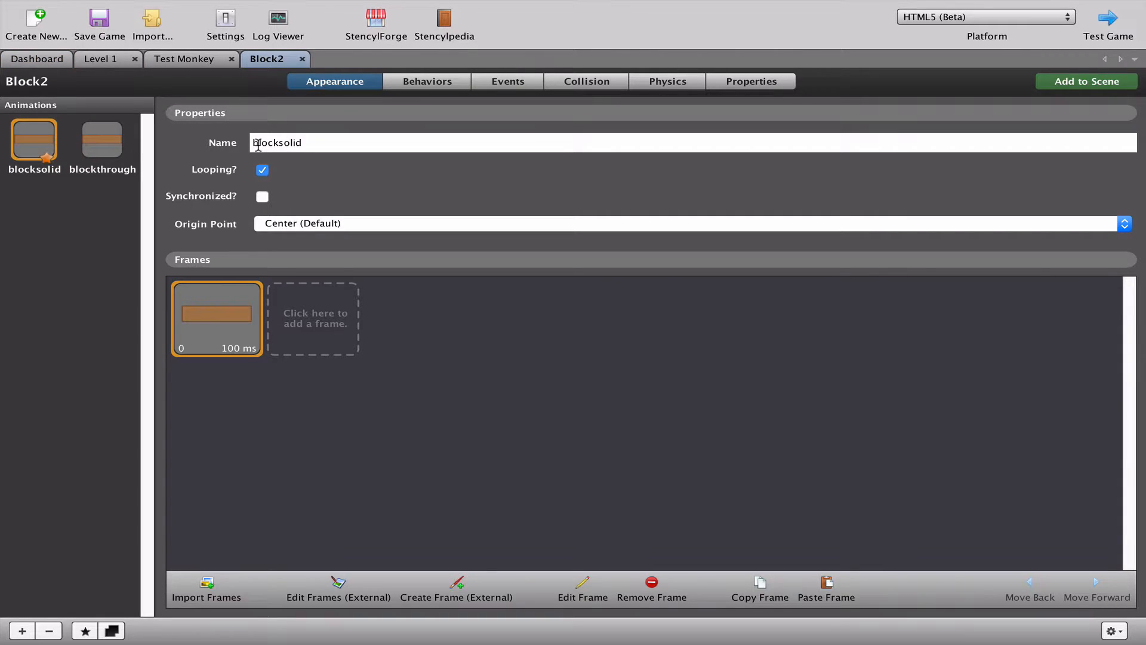
pyautogui.click(507, 81)
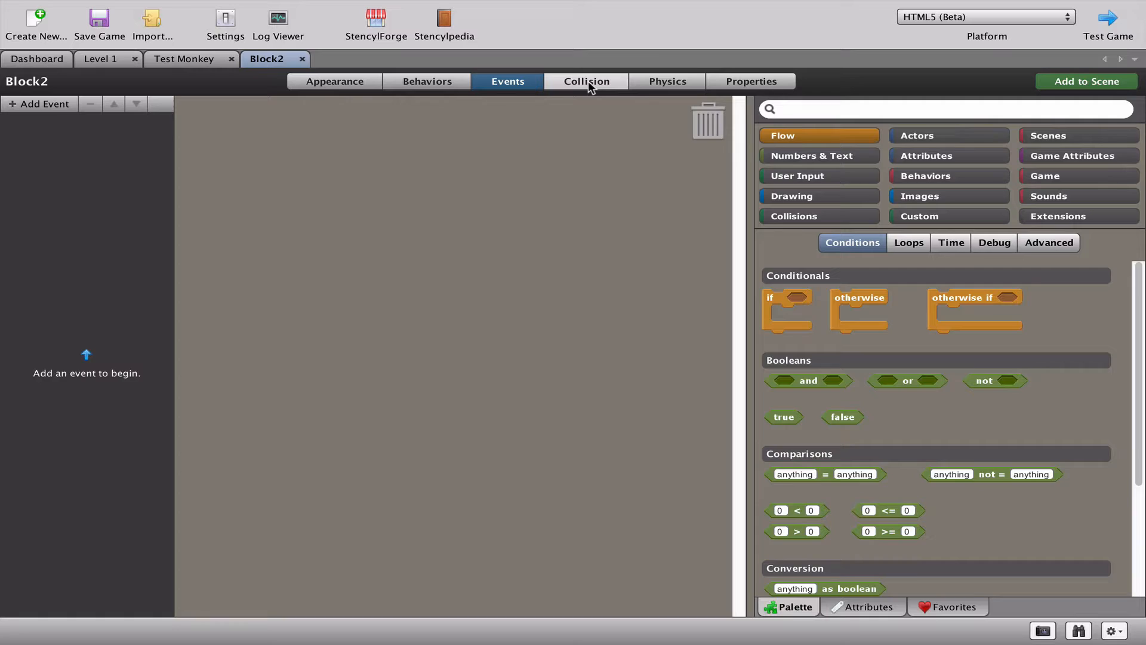
# - Inspect Block2's collision shape: a 200 by 50 box in Tiles
pyautogui.click(587, 82)
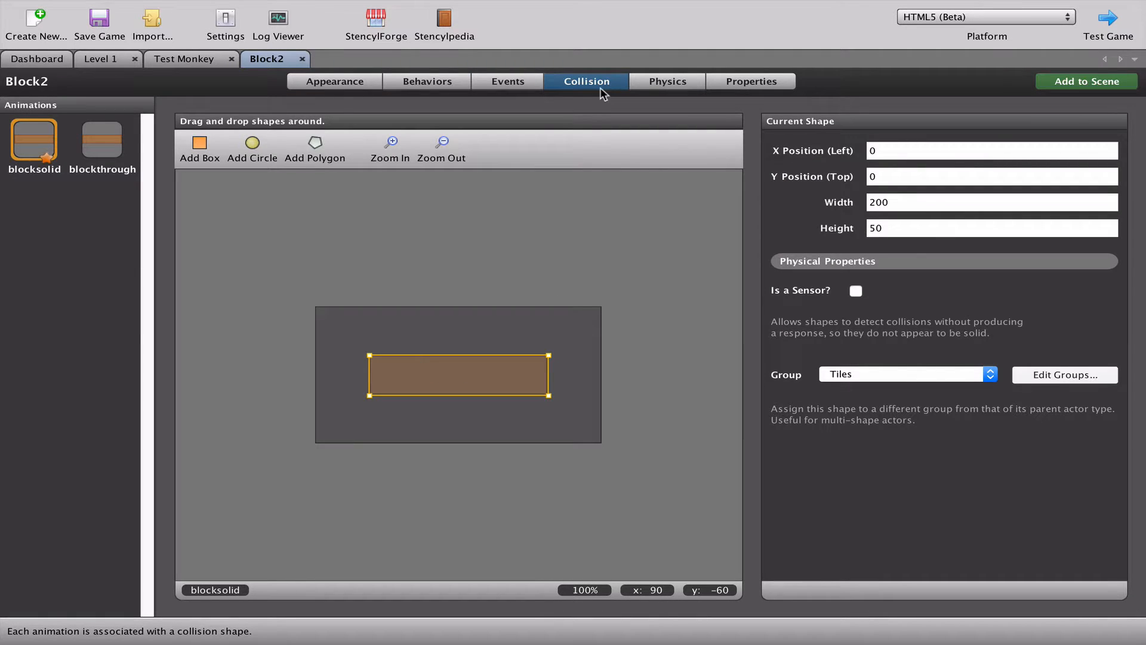
pyautogui.moveTo(593, 99)
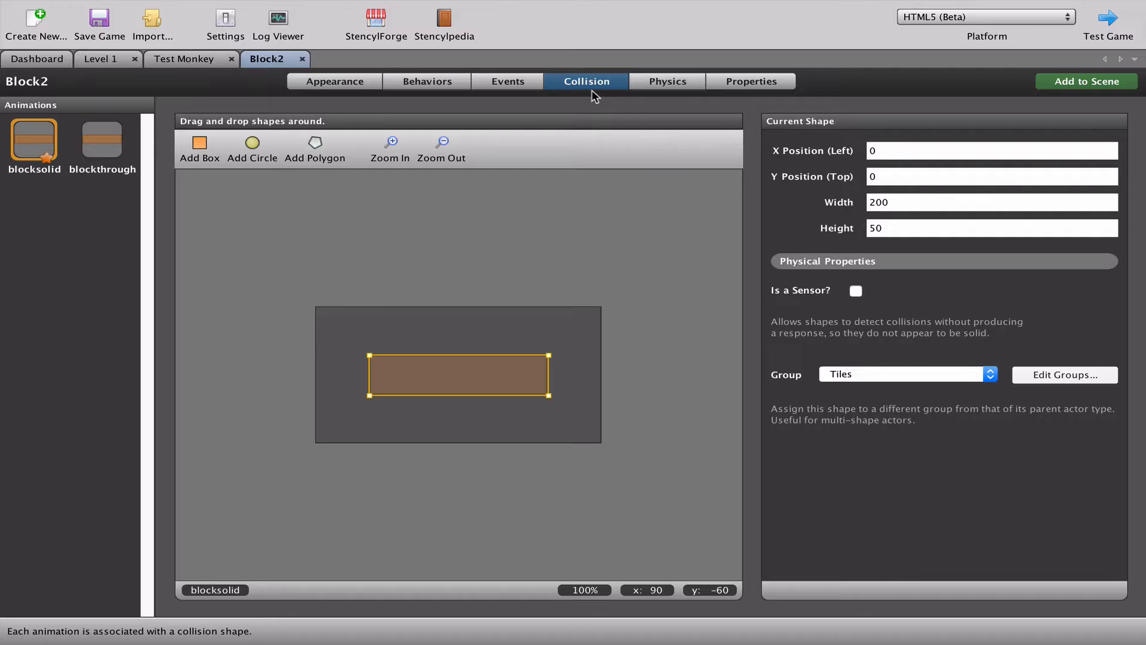
pyautogui.moveTo(360, 354)
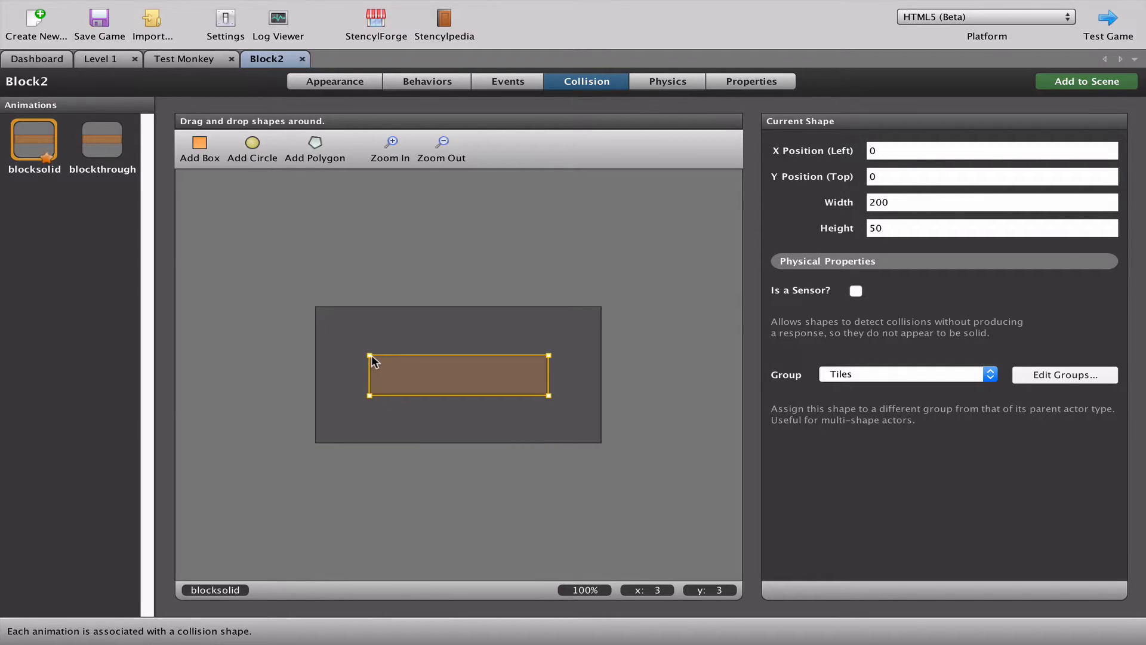
pyautogui.moveTo(560, 383)
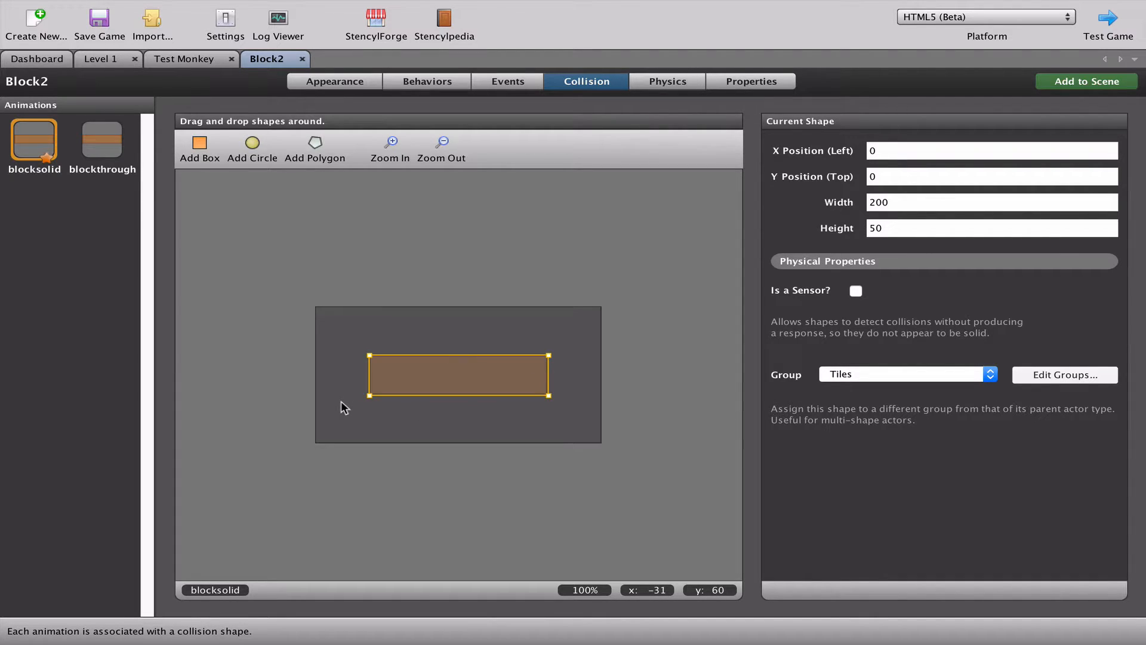
pyautogui.moveTo(507, 309)
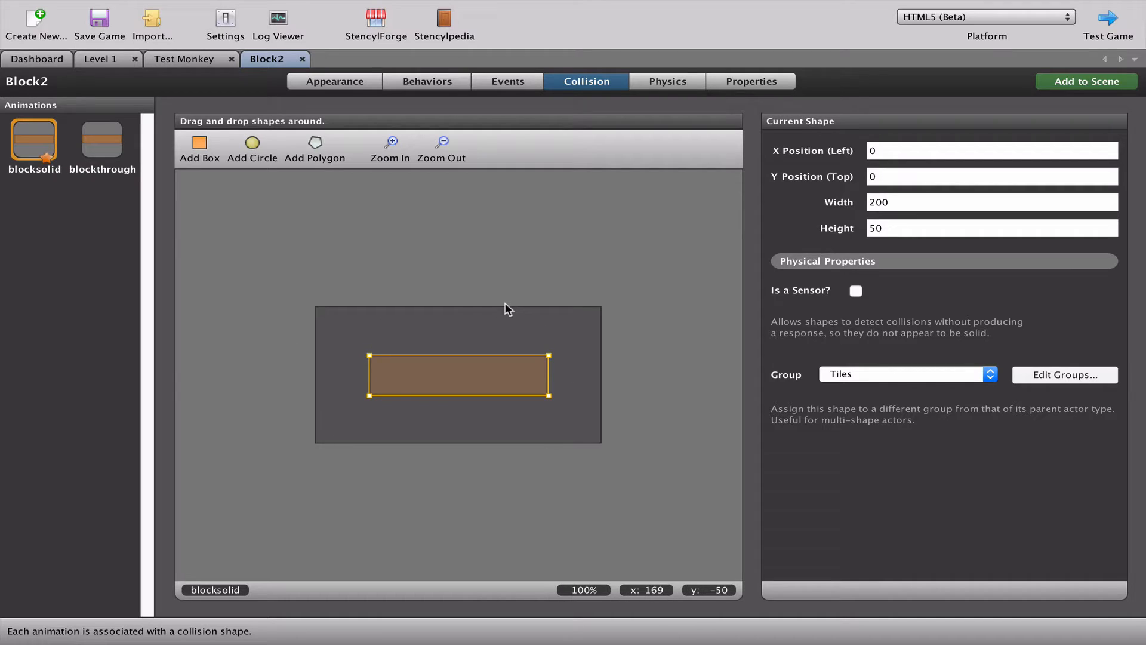
# - Check Block2's non-pushable physics, then view its properties showing the Actors group
pyautogui.click(667, 82)
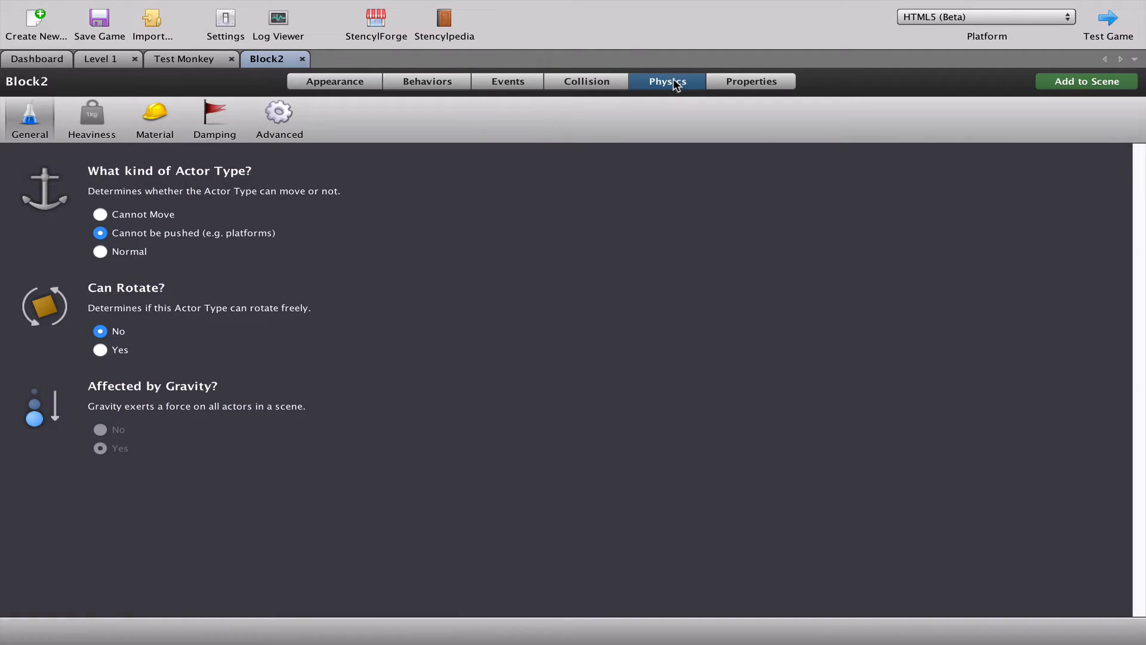
pyautogui.moveTo(215, 273)
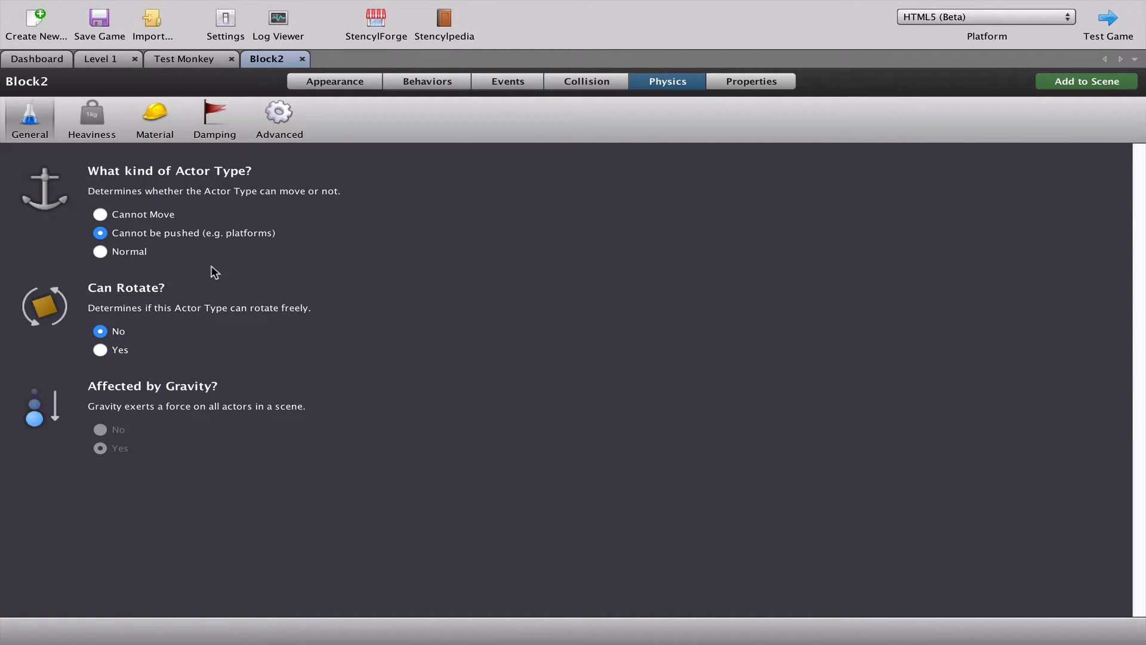
pyautogui.moveTo(167, 251)
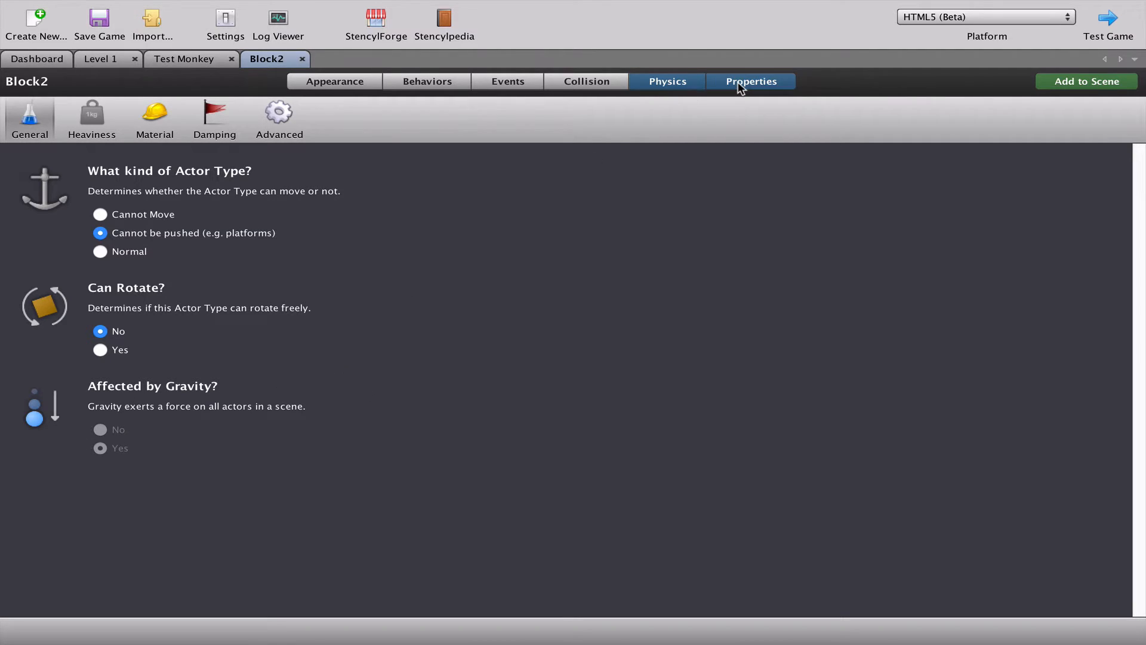
pyautogui.click(751, 81)
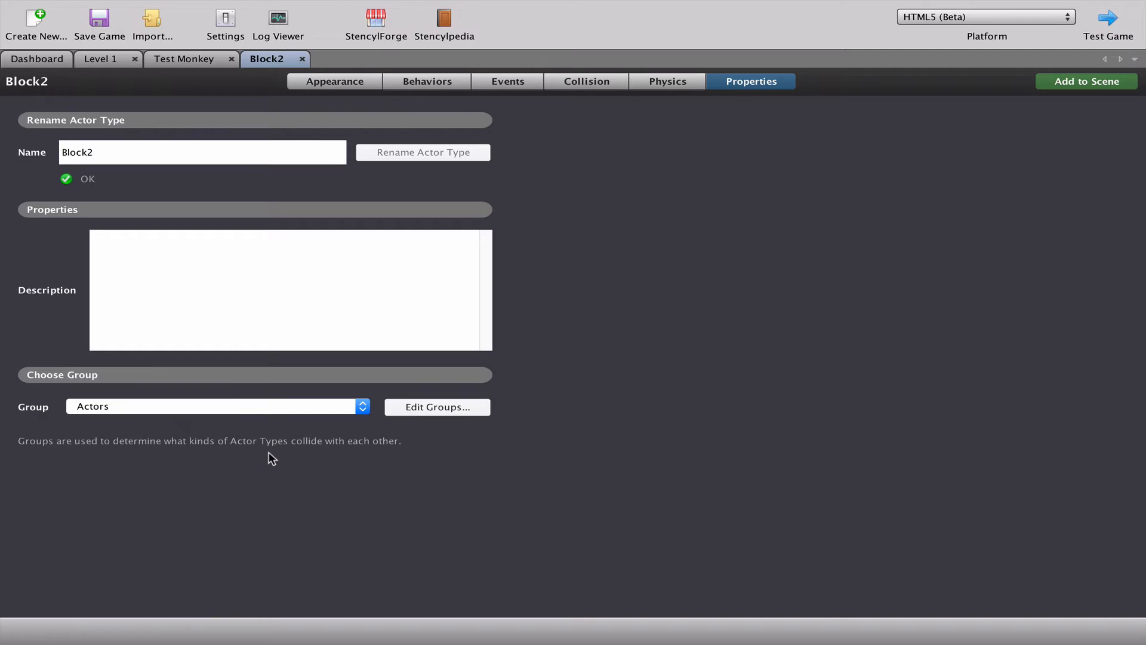
# - Show Test Monkey's Touching Floor event, which sets touchingFloor true on hitting Tiles
pyautogui.click(182, 59)
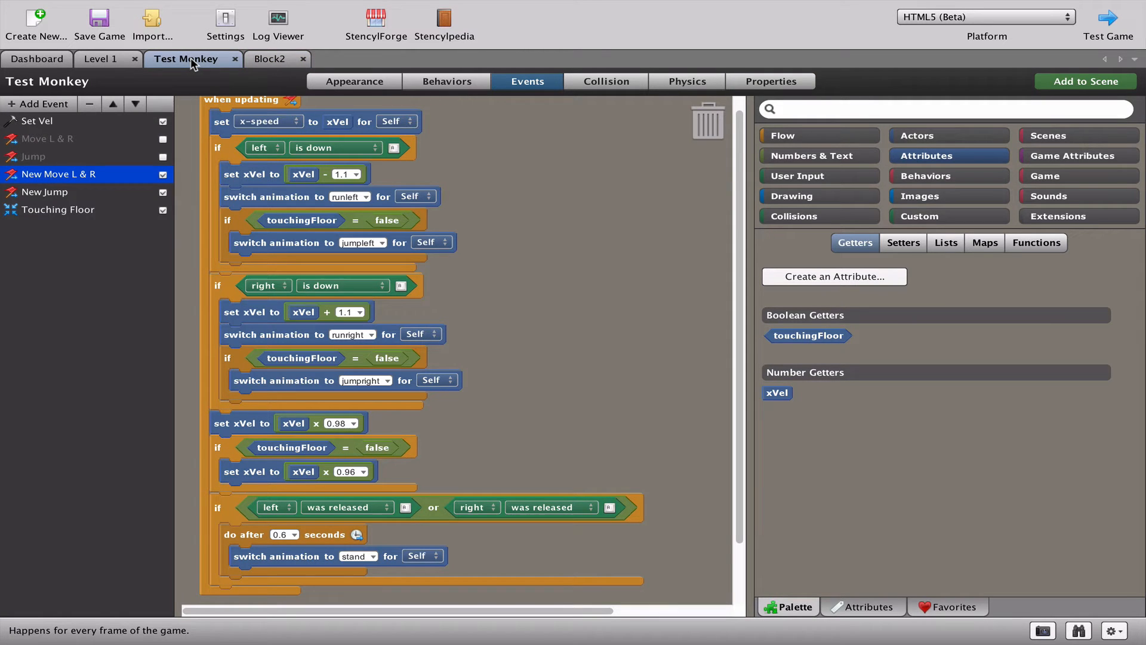
pyautogui.click(58, 210)
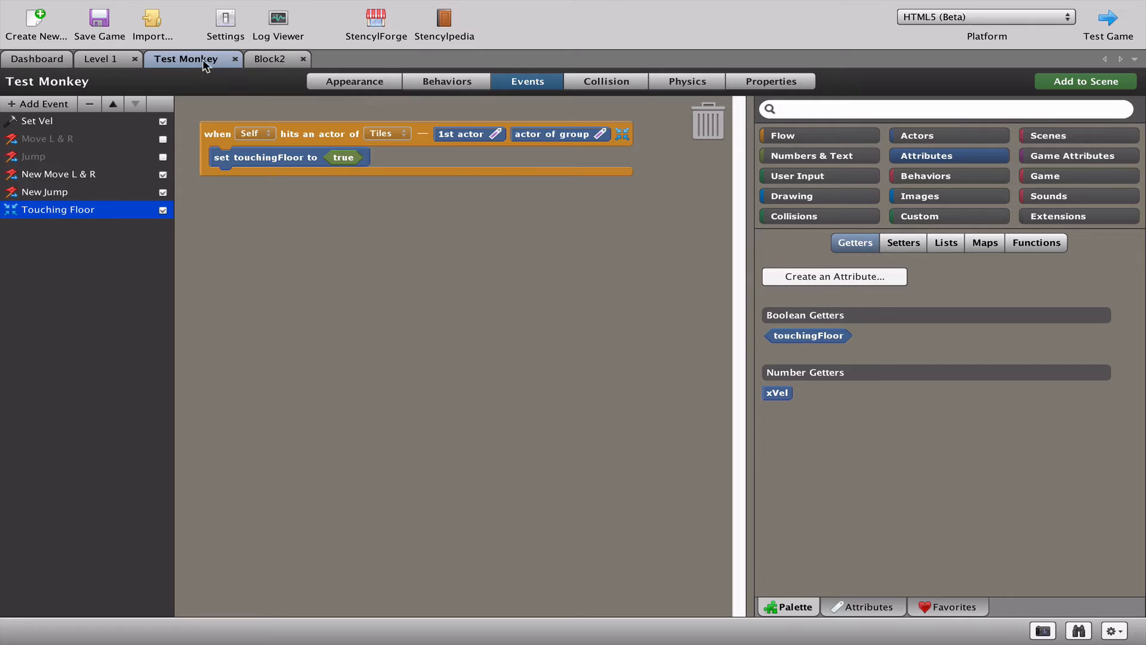
pyautogui.moveTo(351, 142)
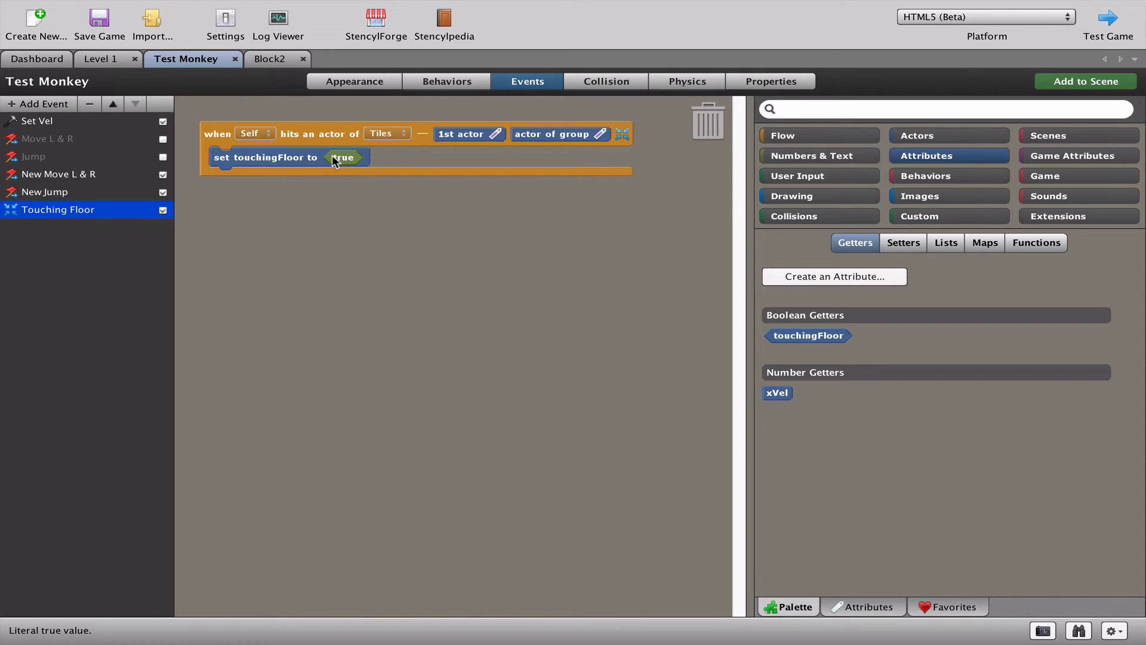
pyautogui.click(1112, 14)
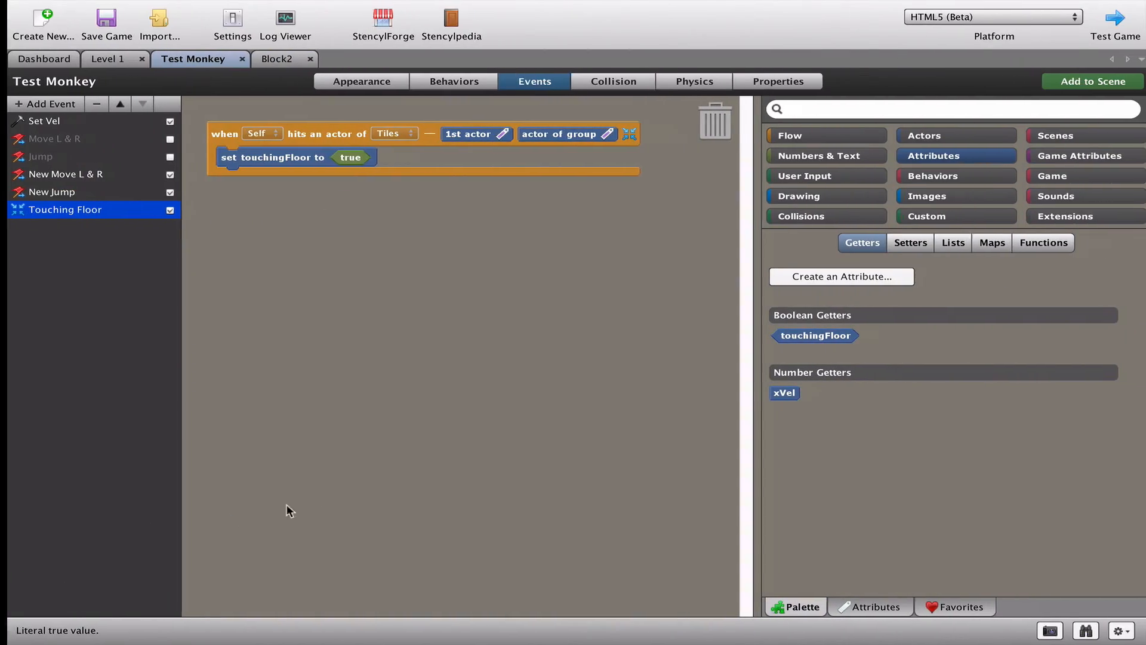
# - Change Block2's group from Actors to Tiles and launch a test run
pyautogui.click(279, 58)
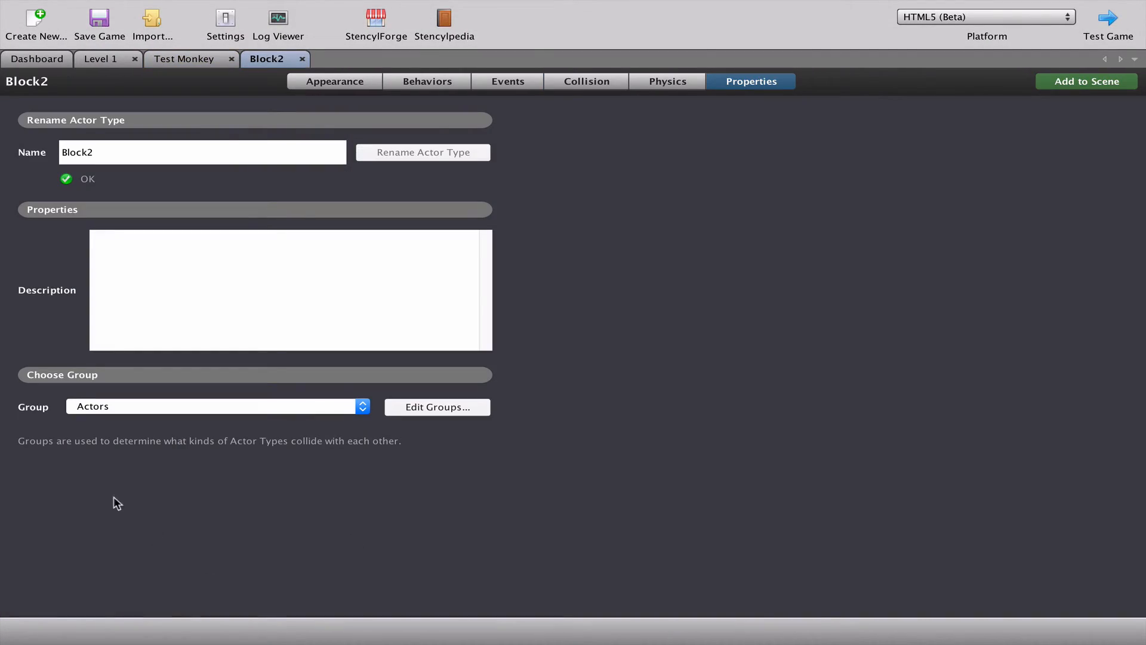
pyautogui.moveTo(13, 405)
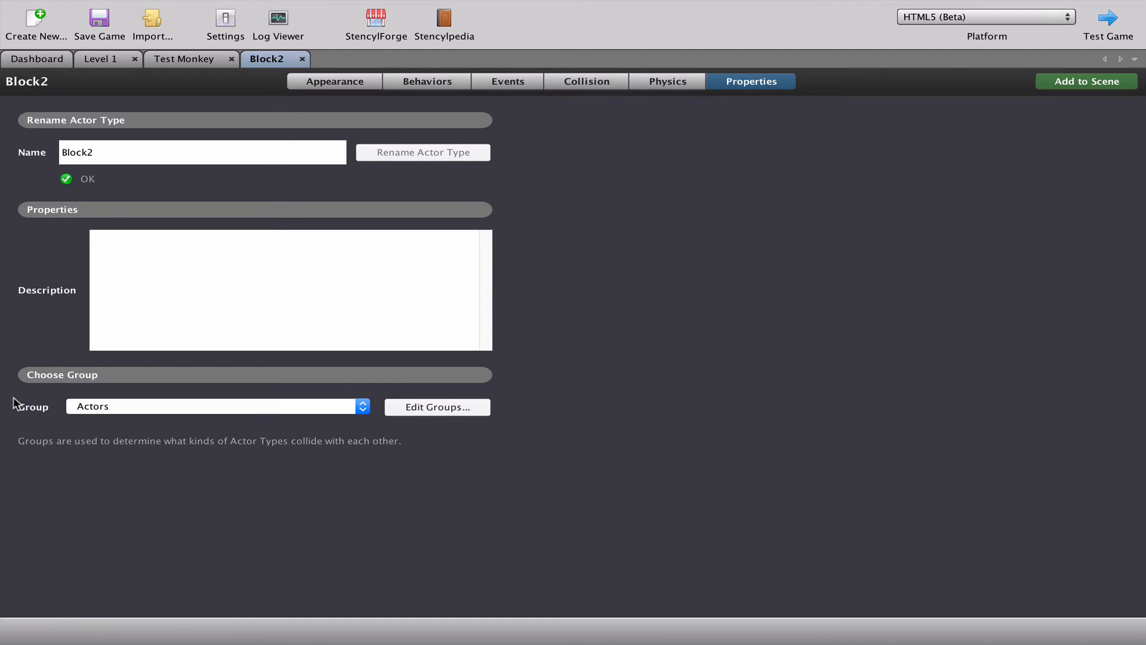
pyautogui.moveTo(28, 419)
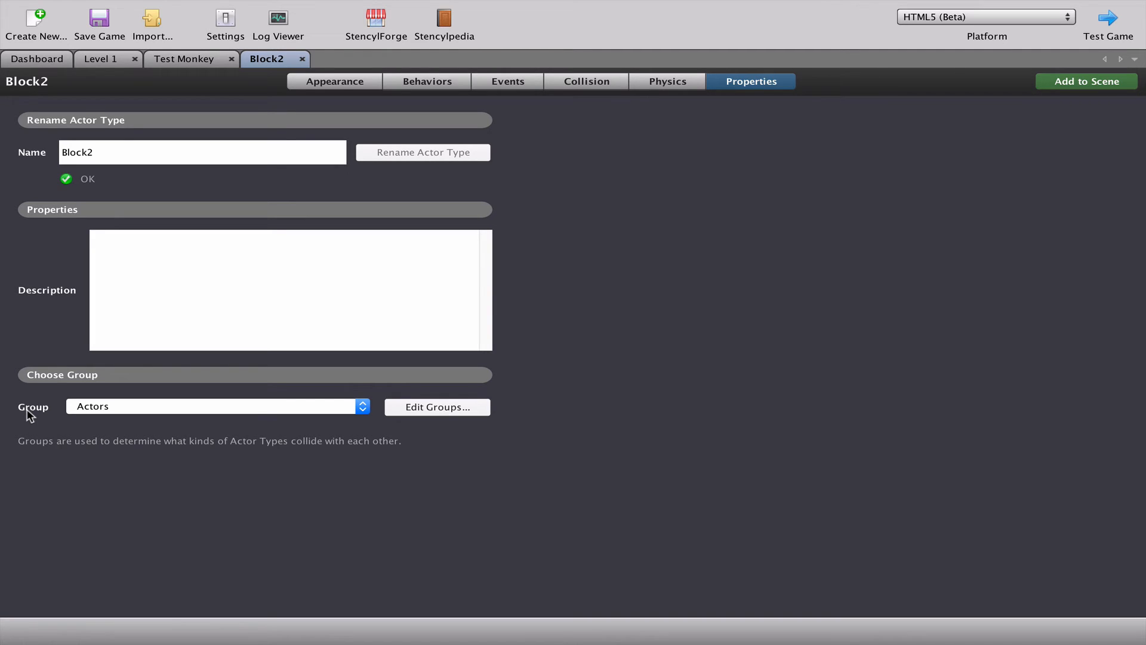
pyautogui.moveTo(115, 419)
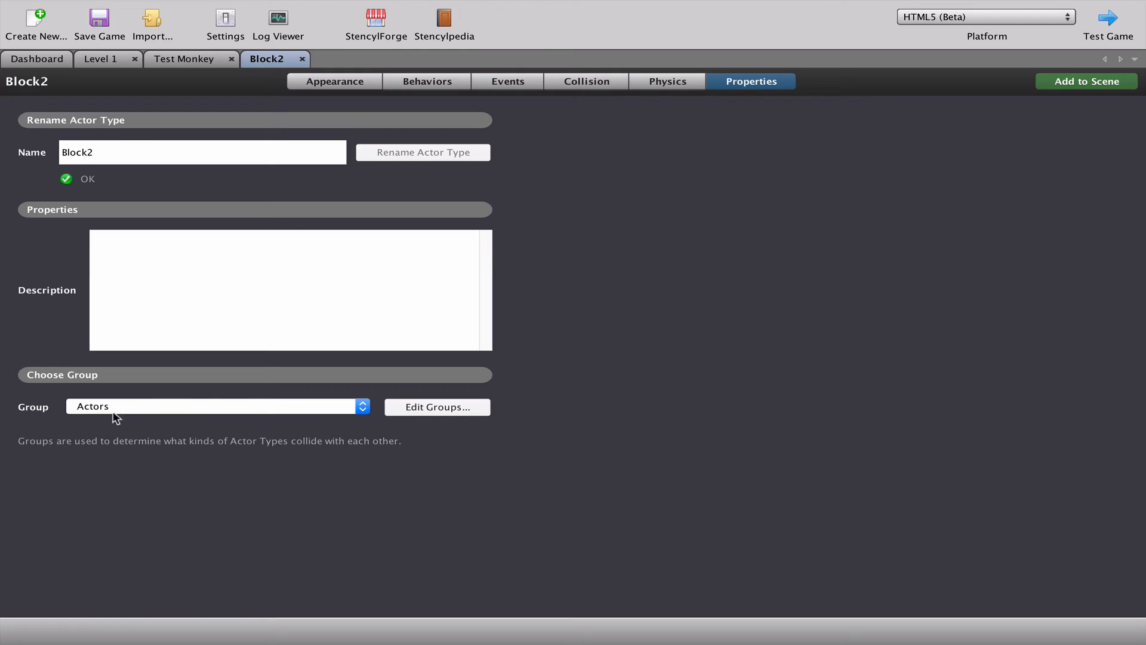
pyautogui.click(212, 405)
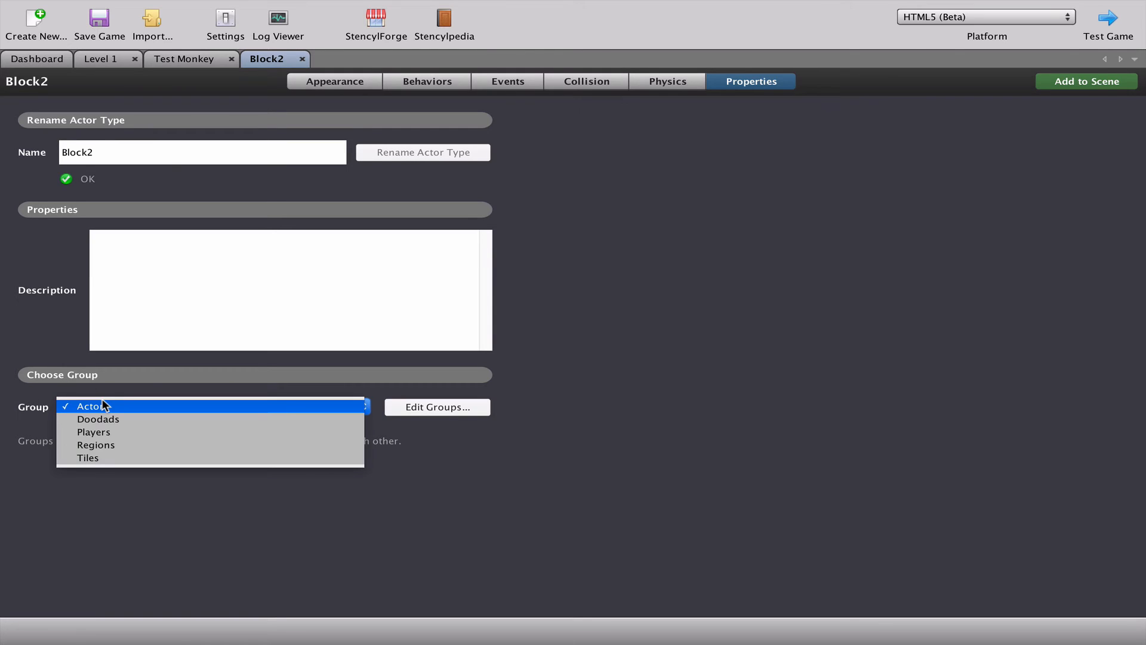
pyautogui.click(88, 458)
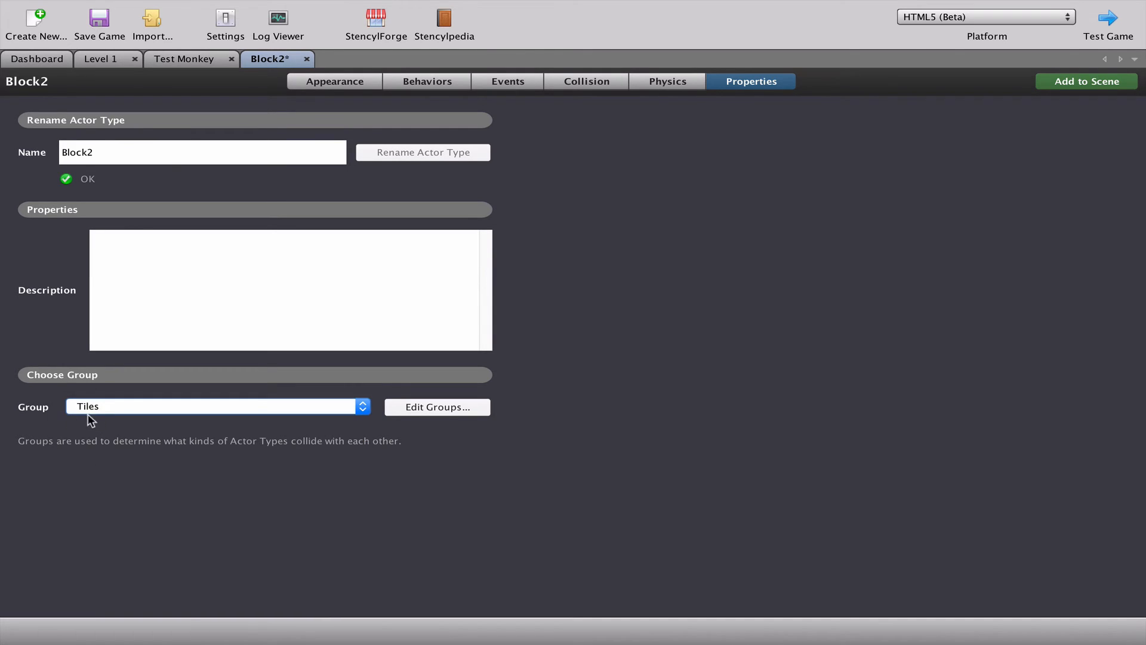
pyautogui.moveTo(85, 415)
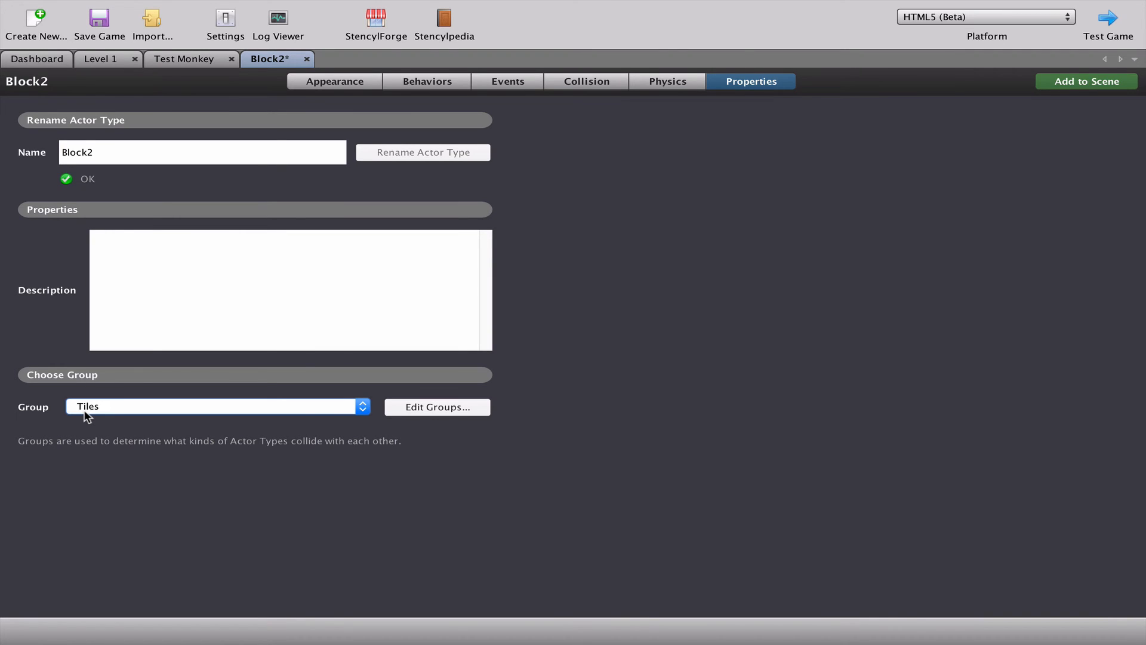
pyautogui.moveTo(1123, 18)
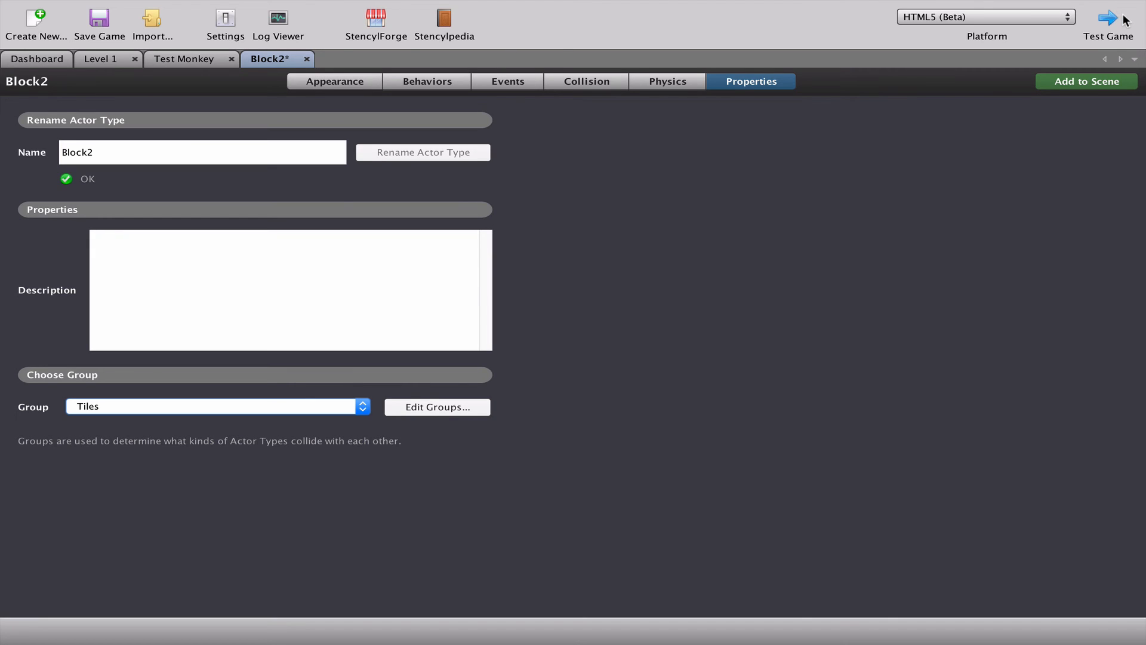
pyautogui.click(1110, 16)
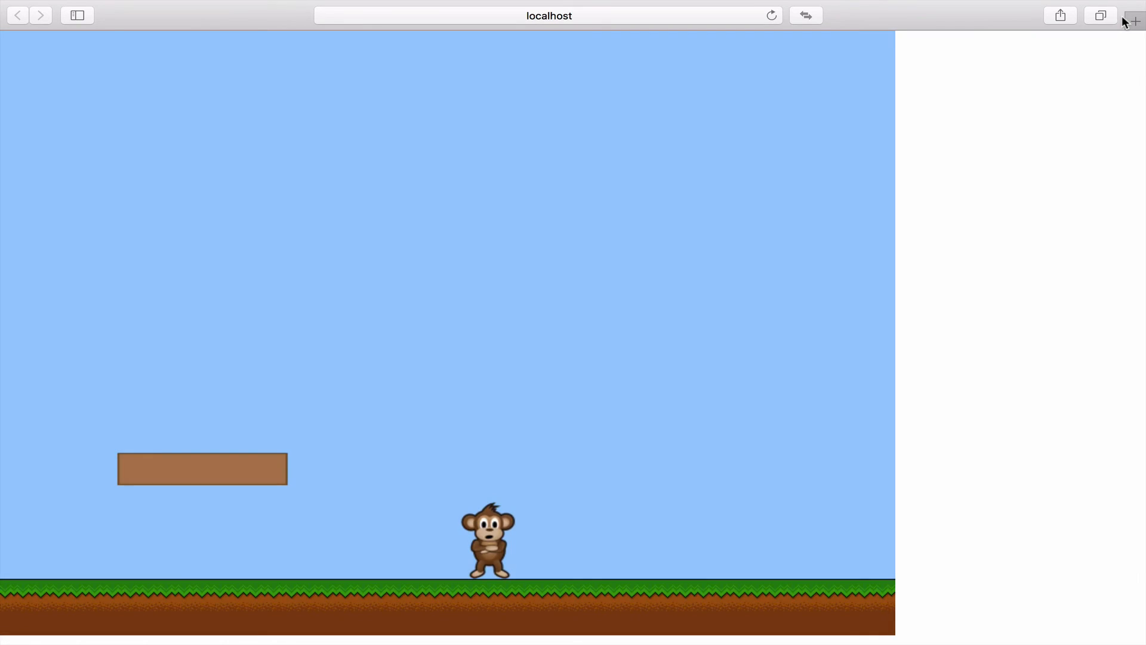